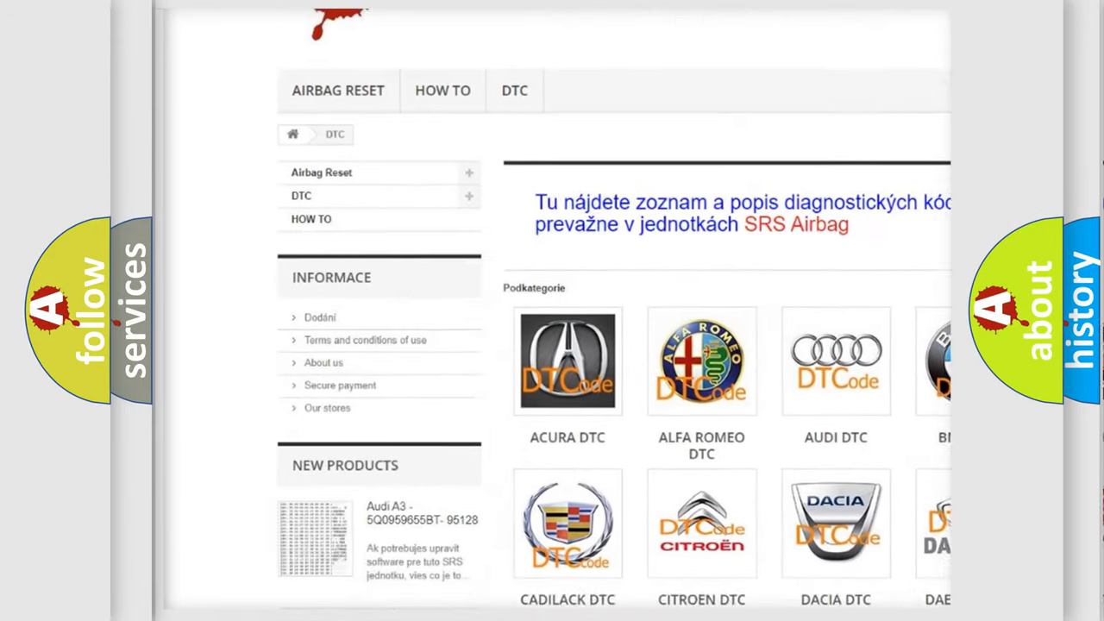
{"action": "scroll", "scroll_direction": "down", "scroll_amount": 3}
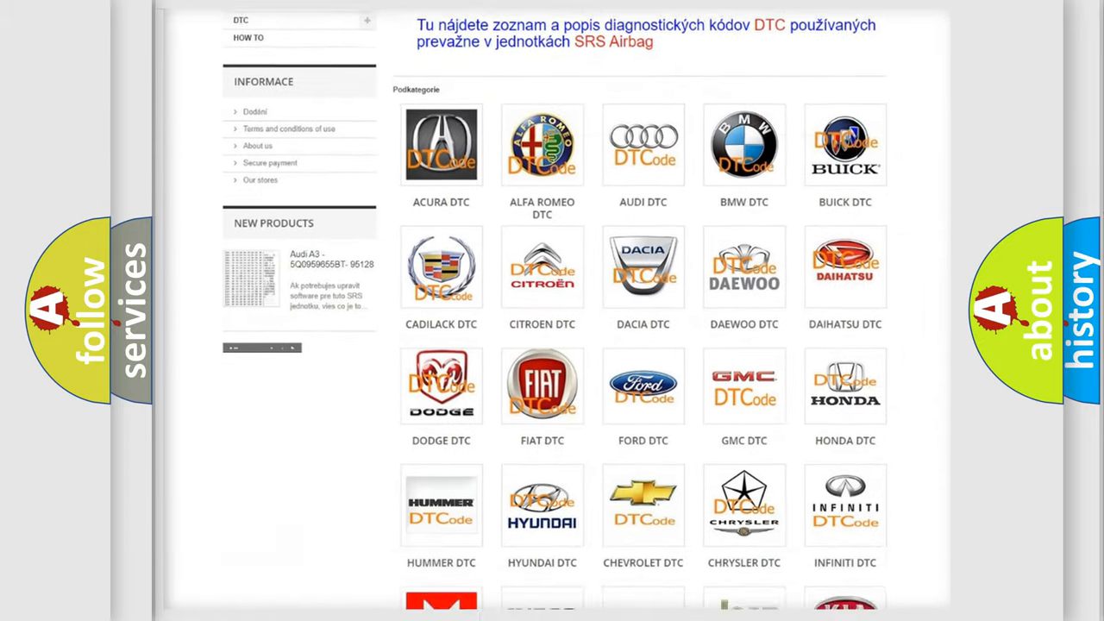
{"action": "scroll", "scroll_direction": "down", "scroll_amount": 3}
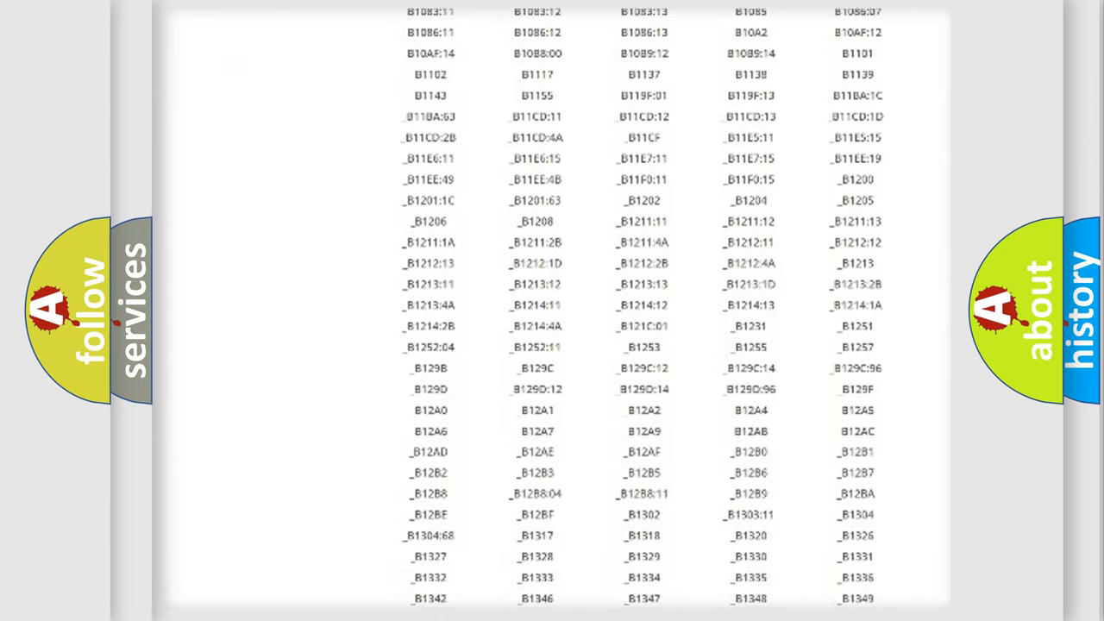
{"action": "scroll", "scroll_direction": "down", "scroll_amount": 3}
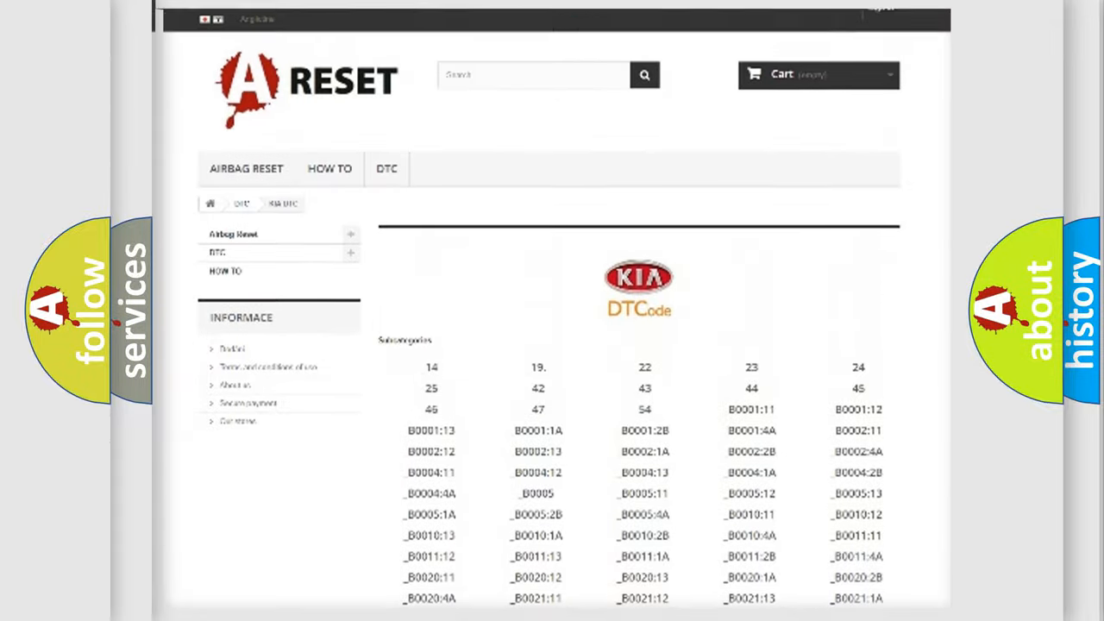
{"action": "scroll", "scroll_direction": "up", "scroll_amount": 3}
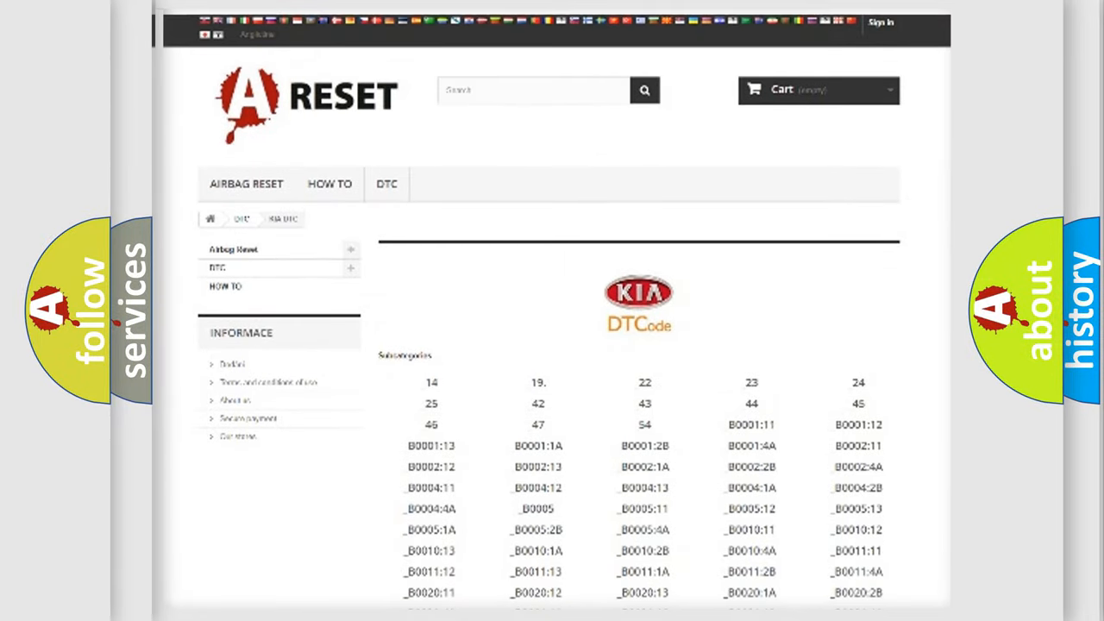